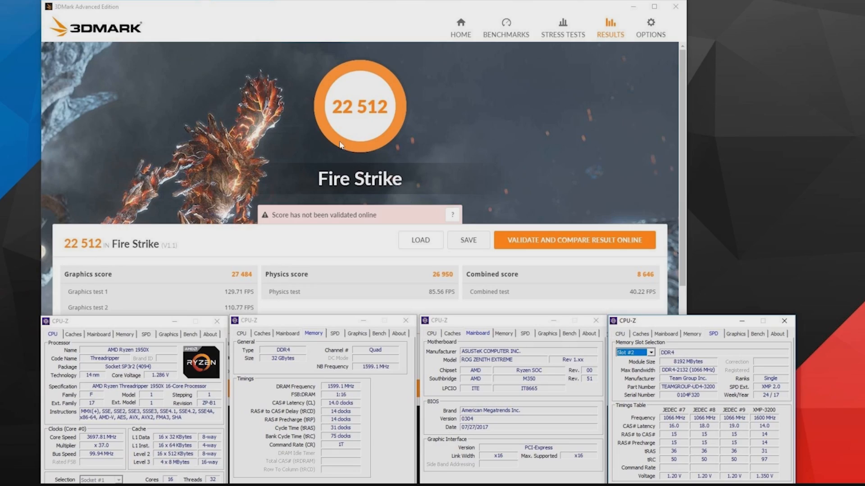
mouse_move(382, 121)
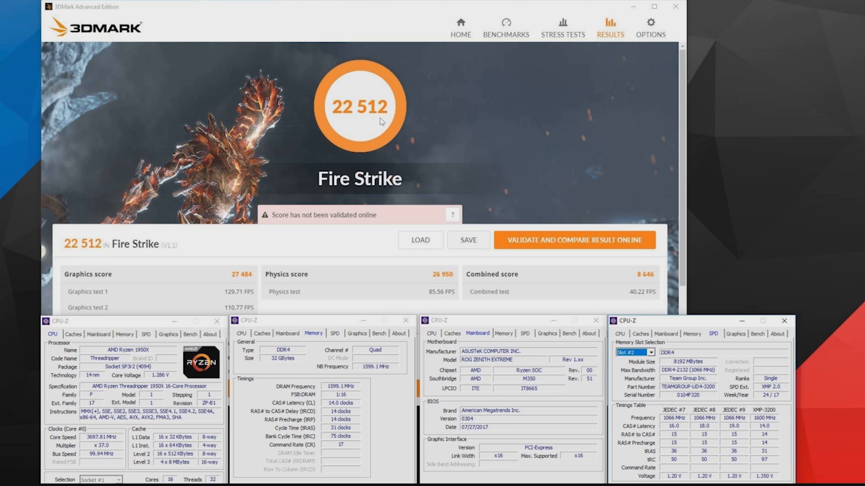
mouse_move(255, 319)
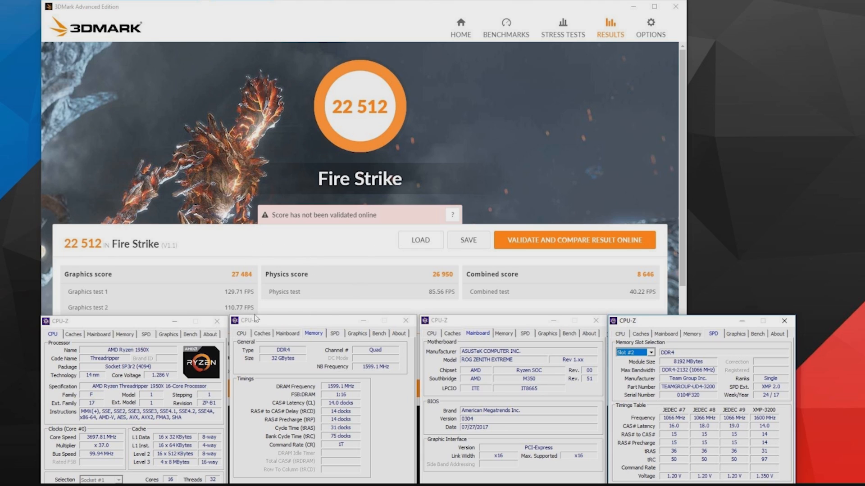
mouse_move(481, 162)
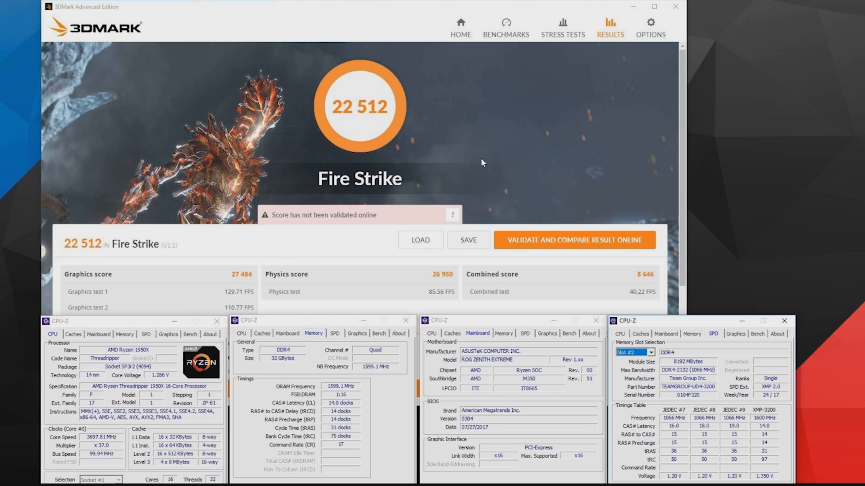
mouse_move(463, 286)
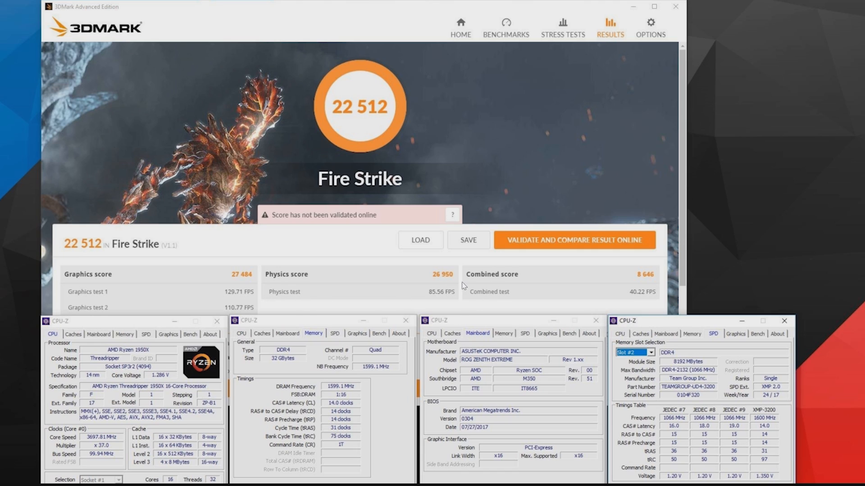
mouse_move(510, 204)
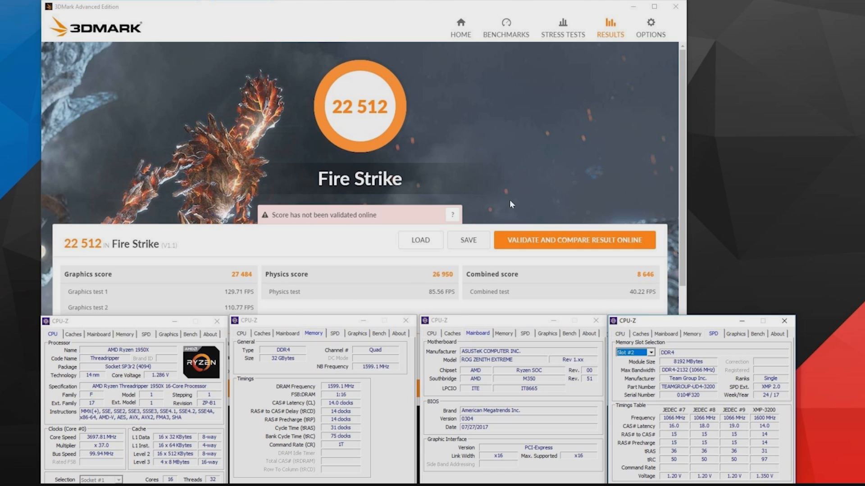
mouse_move(647, 269)
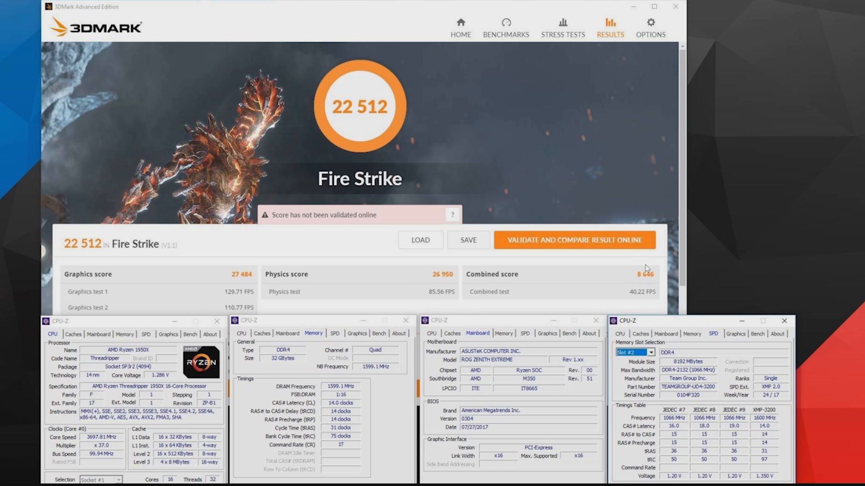
mouse_move(428, 303)
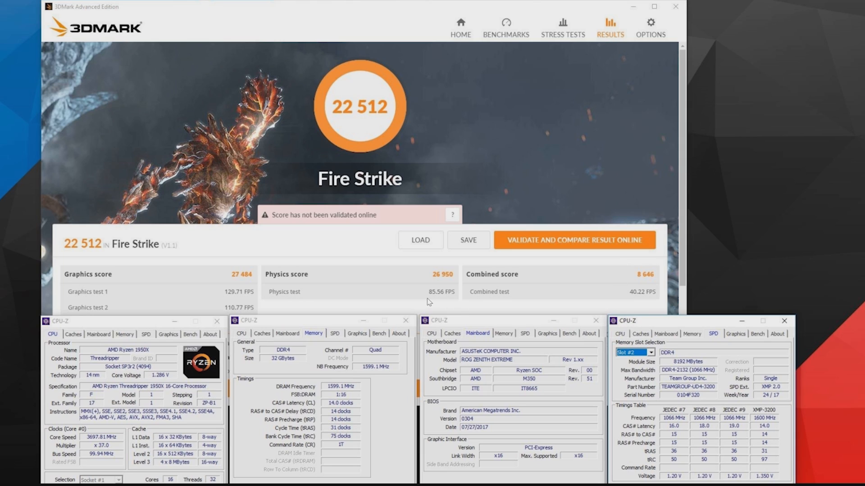
mouse_move(631, 269)
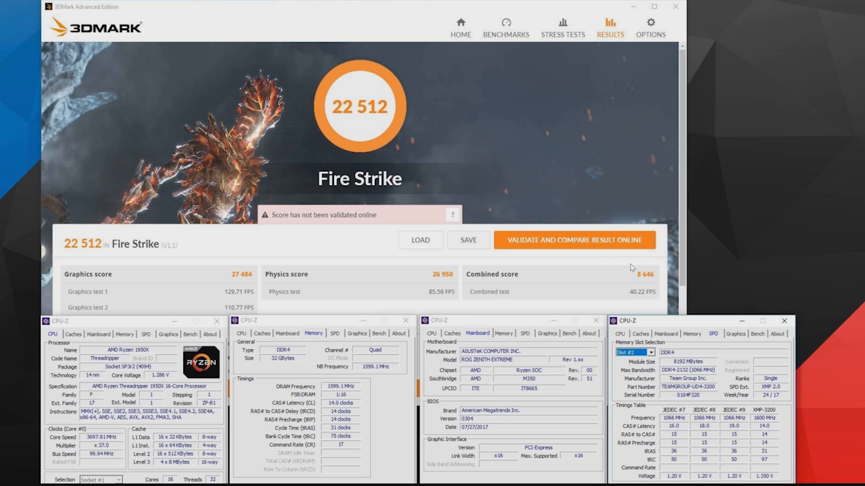
mouse_move(656, 282)
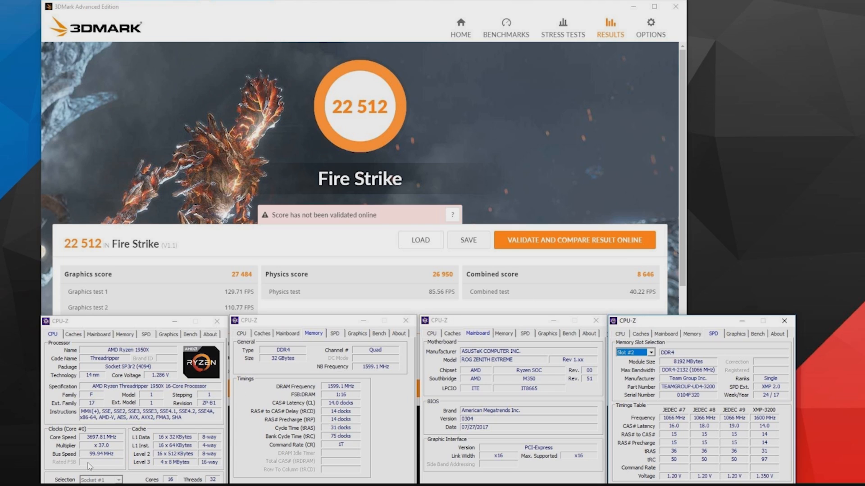
mouse_move(369, 374)
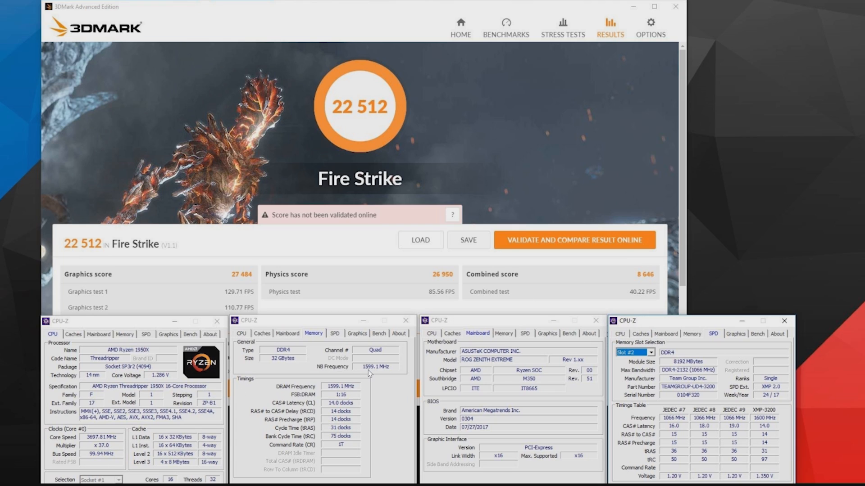
mouse_move(441, 190)
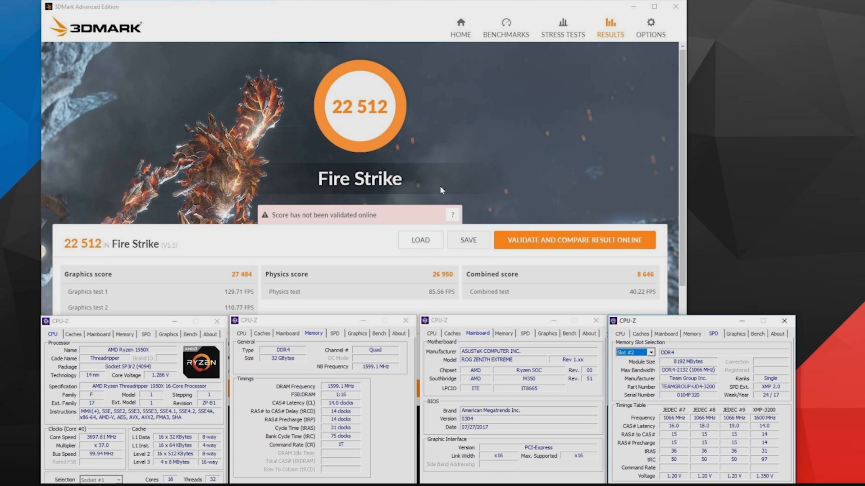
mouse_move(538, 200)
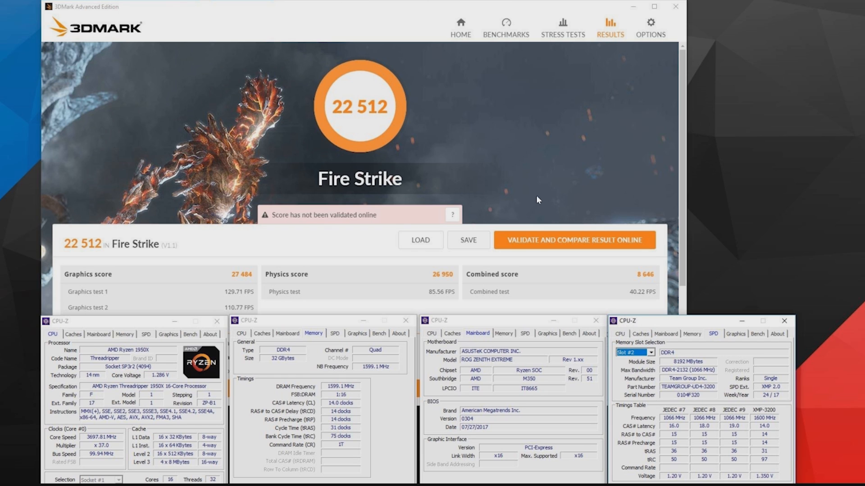
mouse_move(459, 257)
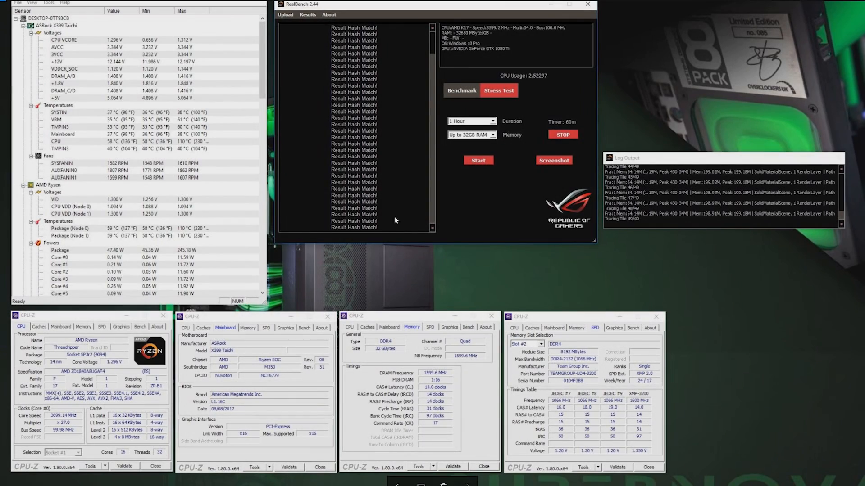
mouse_move(467, 131)
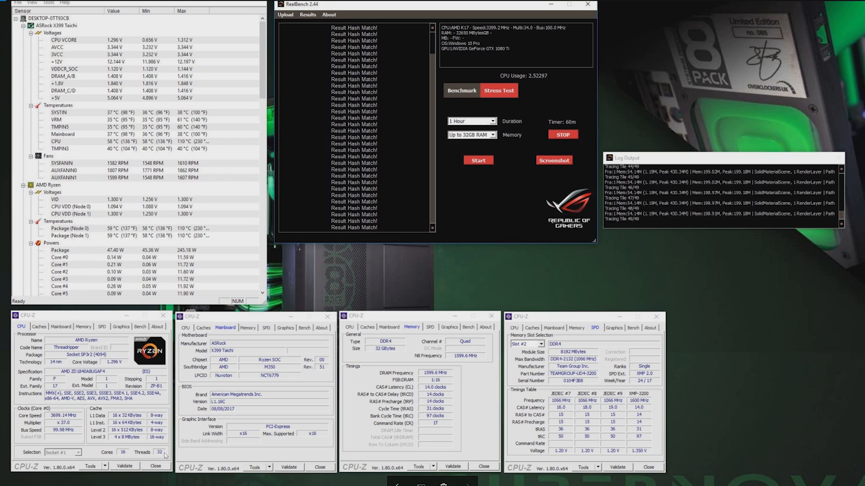
mouse_move(444, 387)
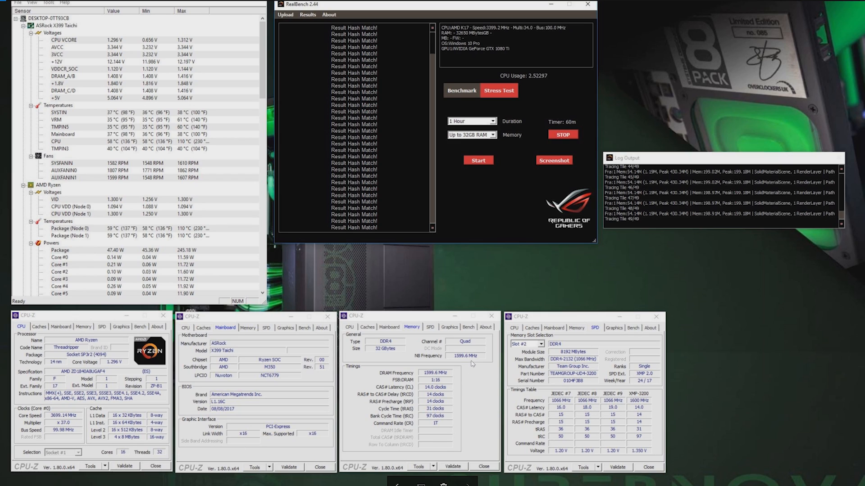
mouse_move(620, 318)
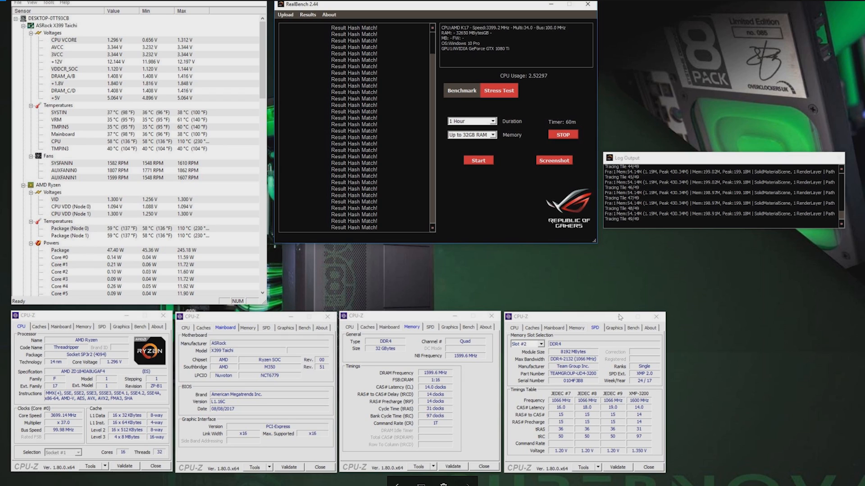
mouse_move(436, 264)
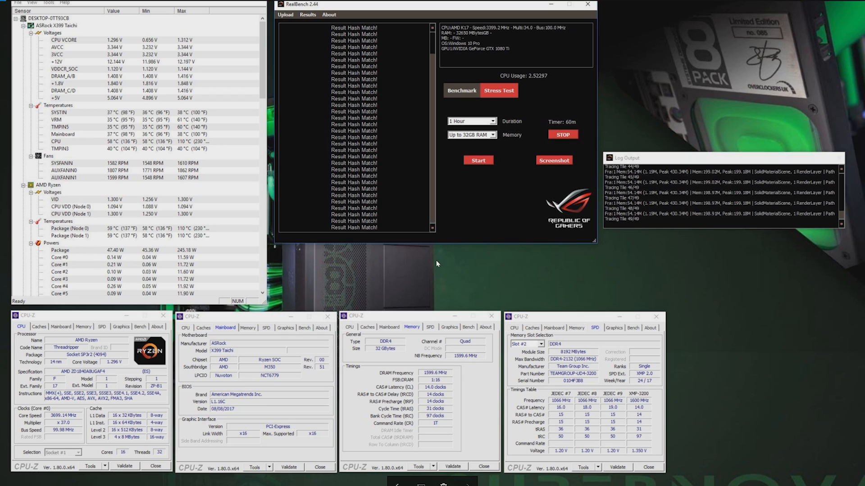
mouse_move(186, 144)
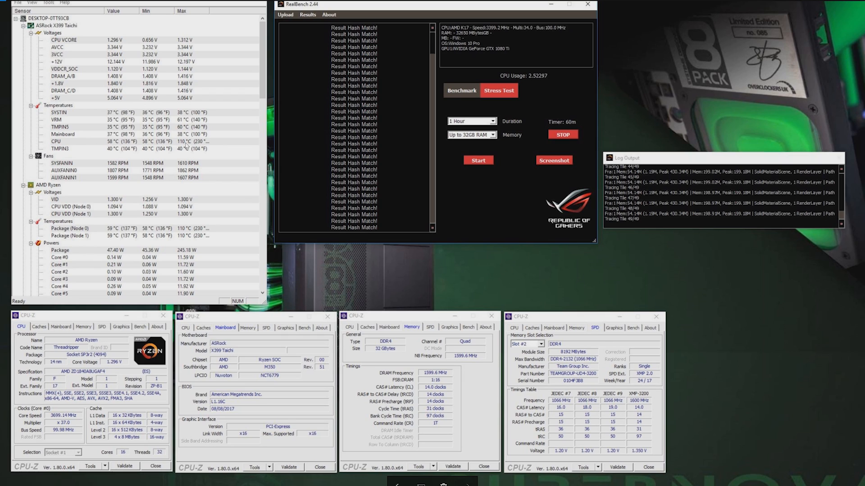
mouse_move(188, 146)
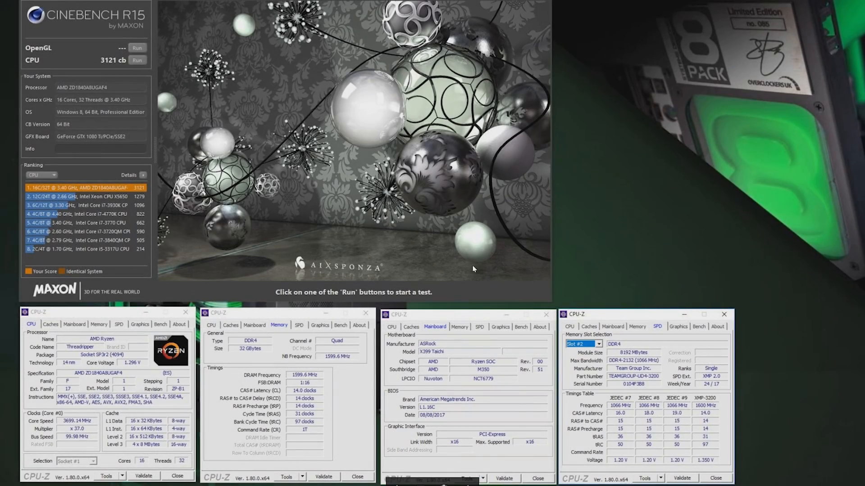
mouse_move(116, 102)
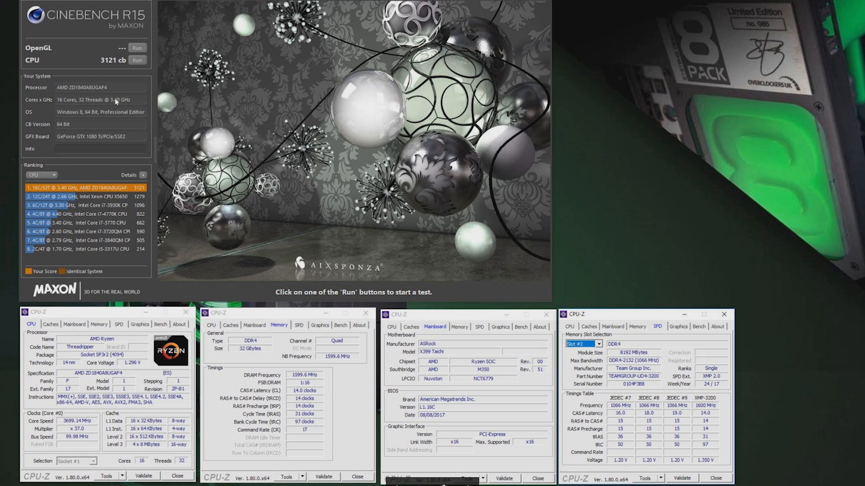
mouse_move(97, 449)
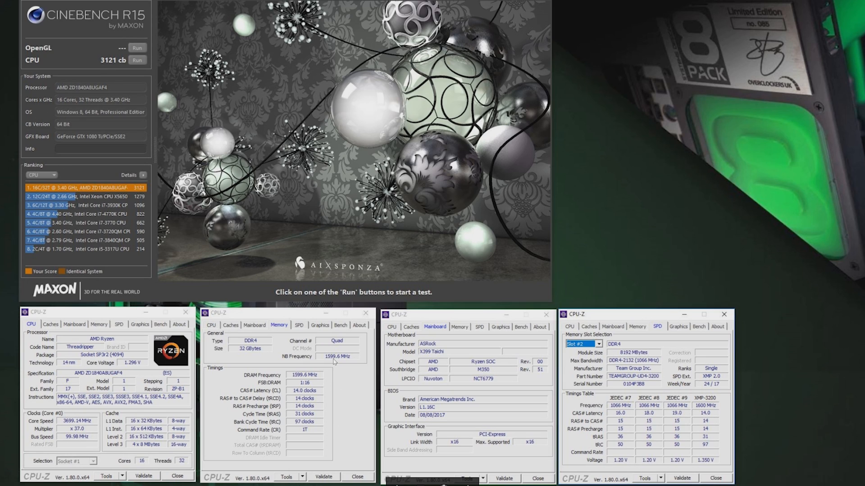
mouse_move(317, 382)
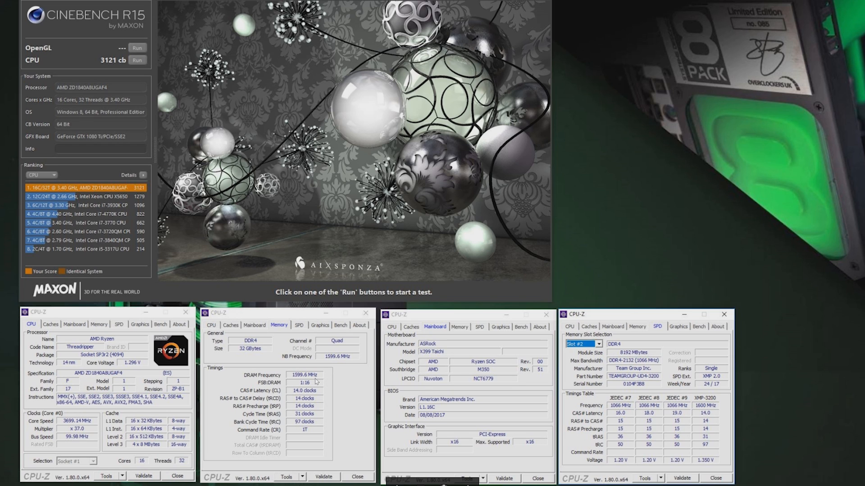
mouse_move(693, 302)
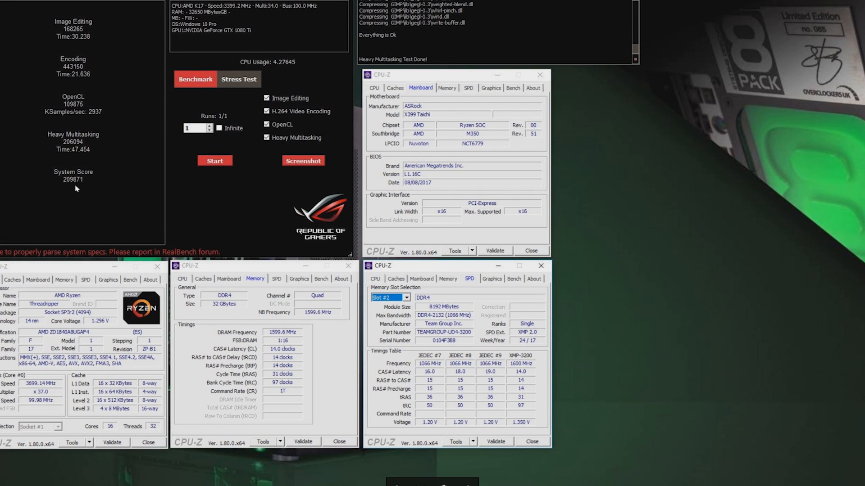
mouse_move(64, 386)
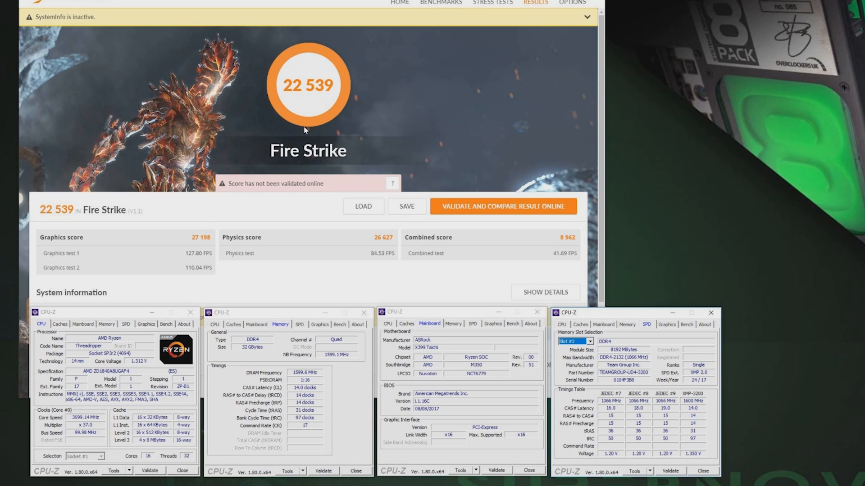
mouse_move(298, 180)
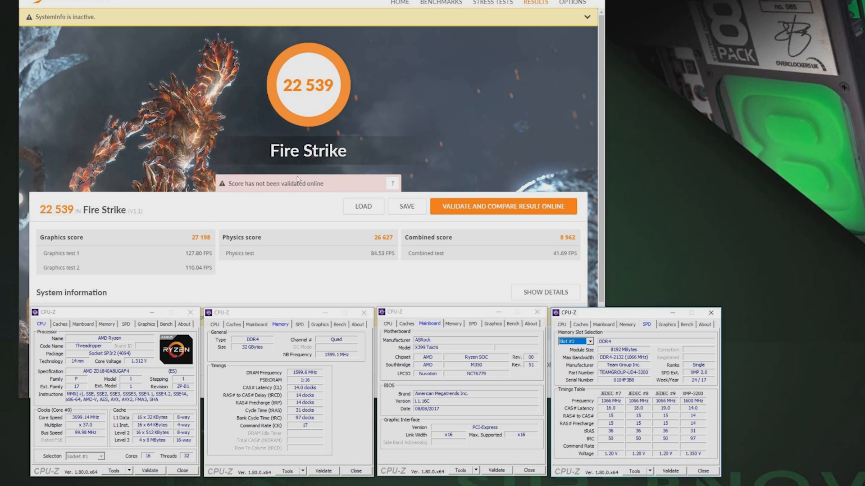
mouse_move(296, 180)
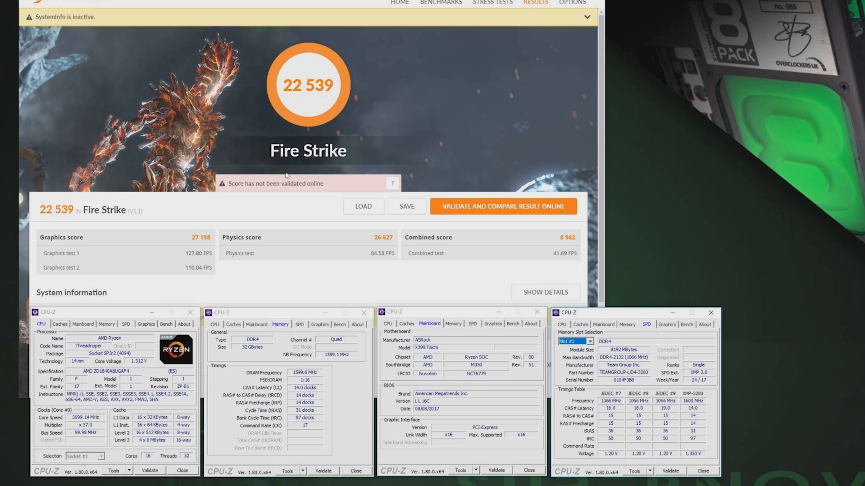
mouse_move(247, 322)
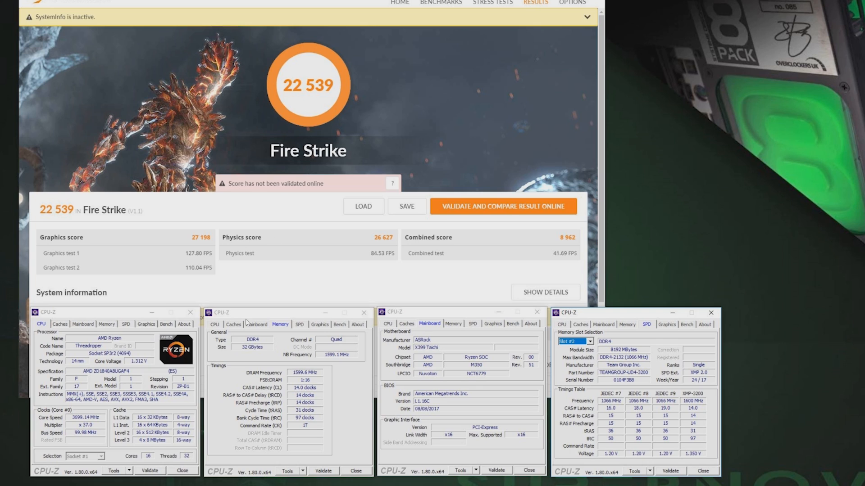
mouse_move(347, 394)
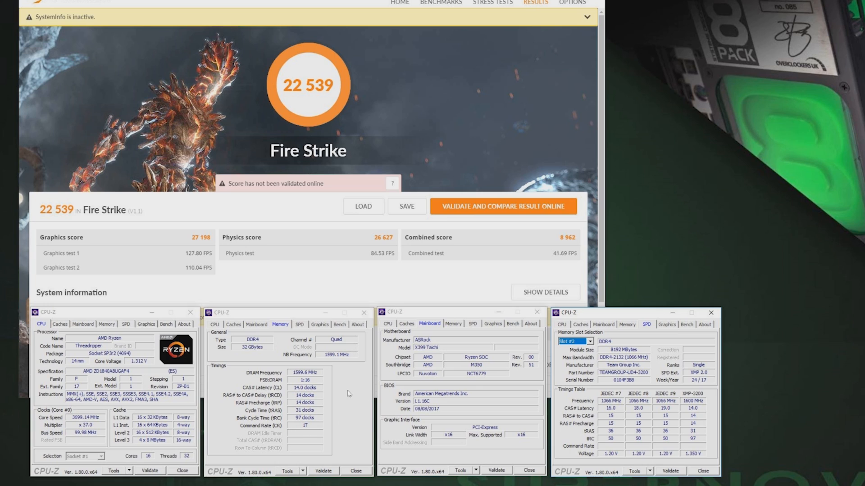
mouse_move(349, 355)
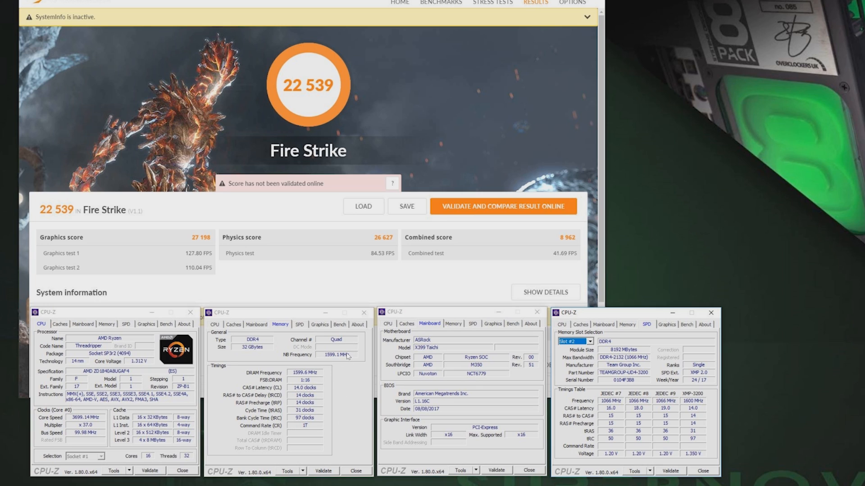
mouse_move(640, 443)
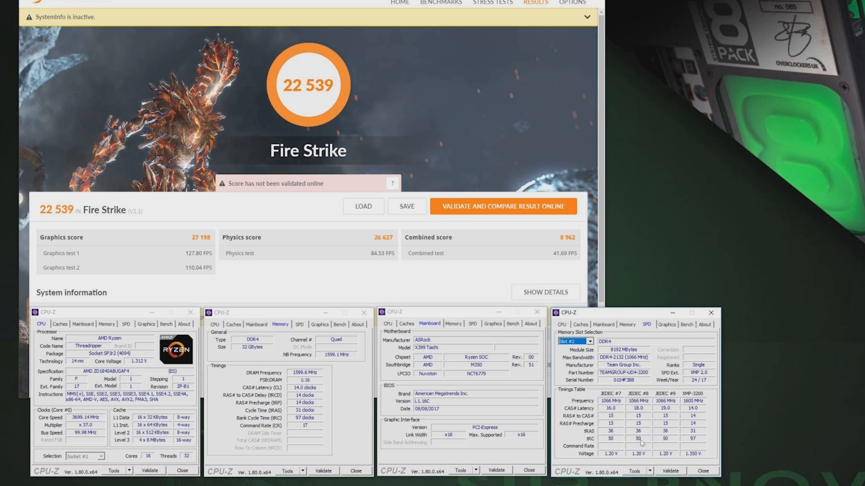
mouse_move(738, 237)
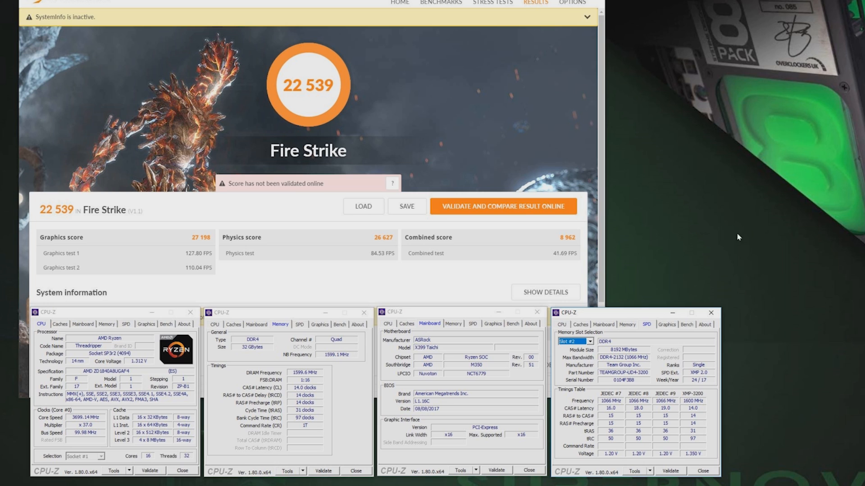